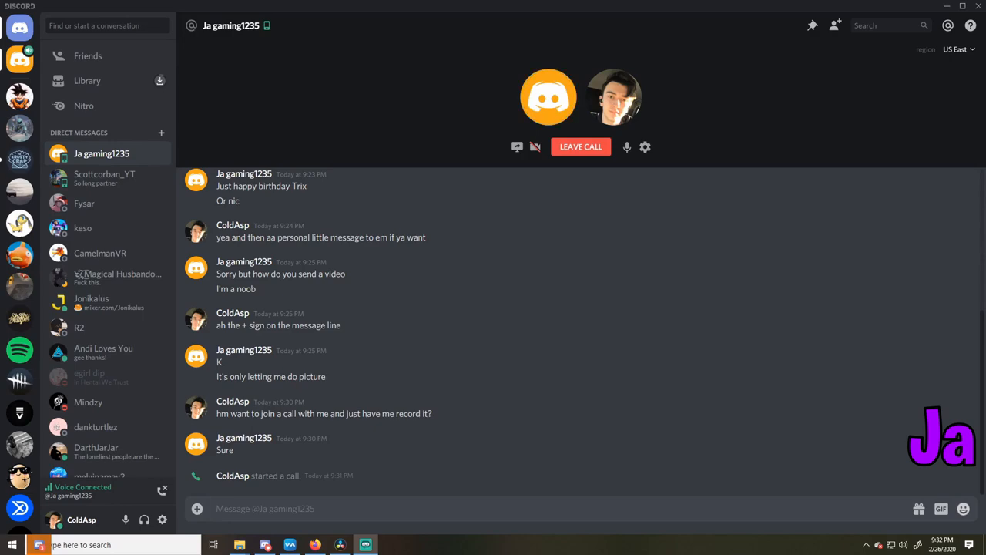
# - Switch to the other friend's direct message and connect a voice call with them
pyautogui.click(85, 149)
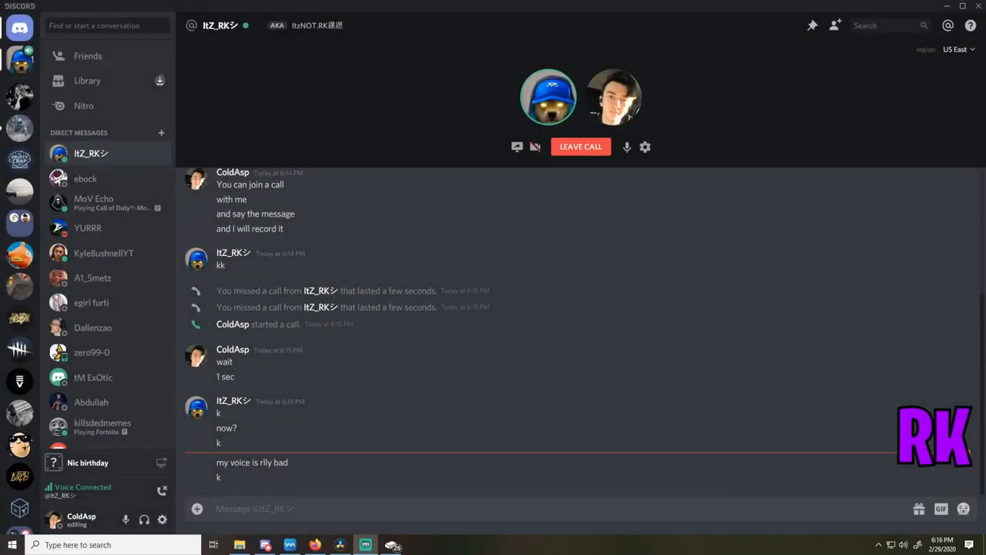
pyautogui.moveTo(780, 481)
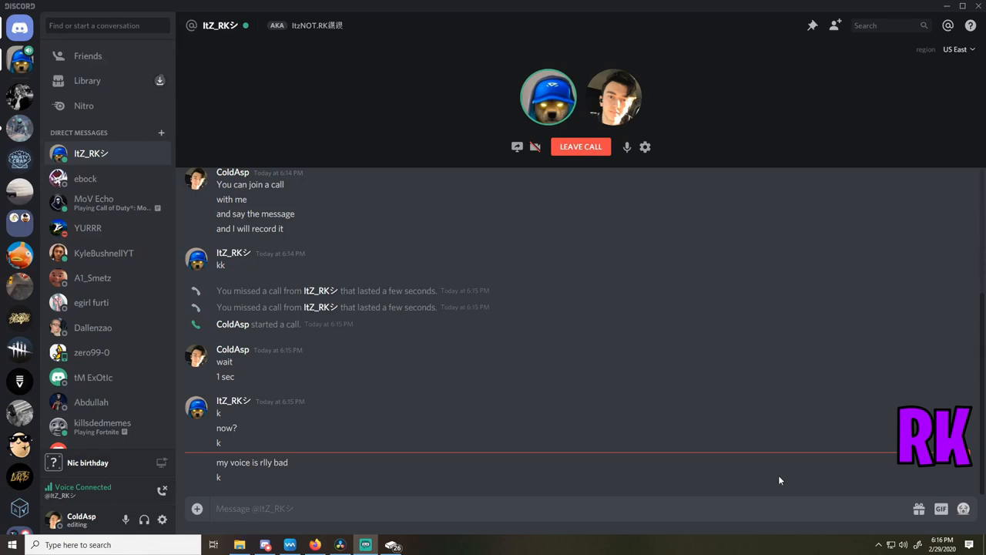